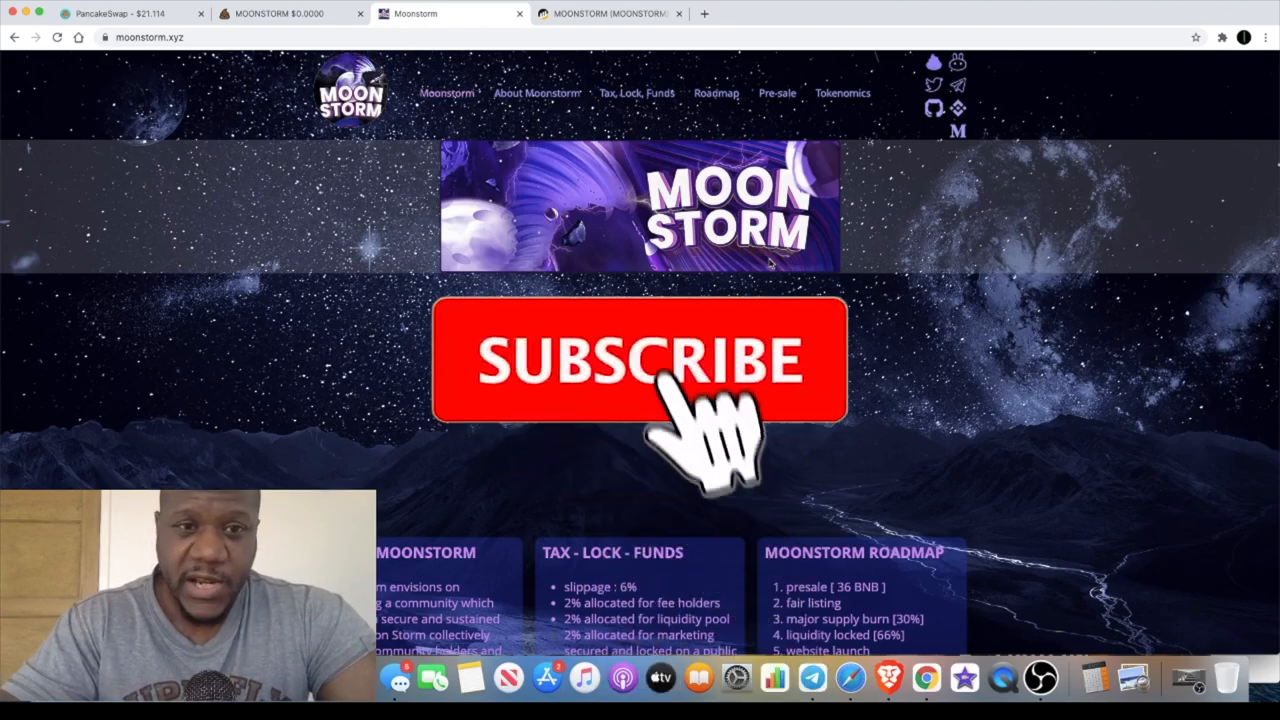
# - Show the MOONSTORM/BNB chart with its 1-quadrillion supply and ~$29,879 market cap
pyautogui.click(640, 360)
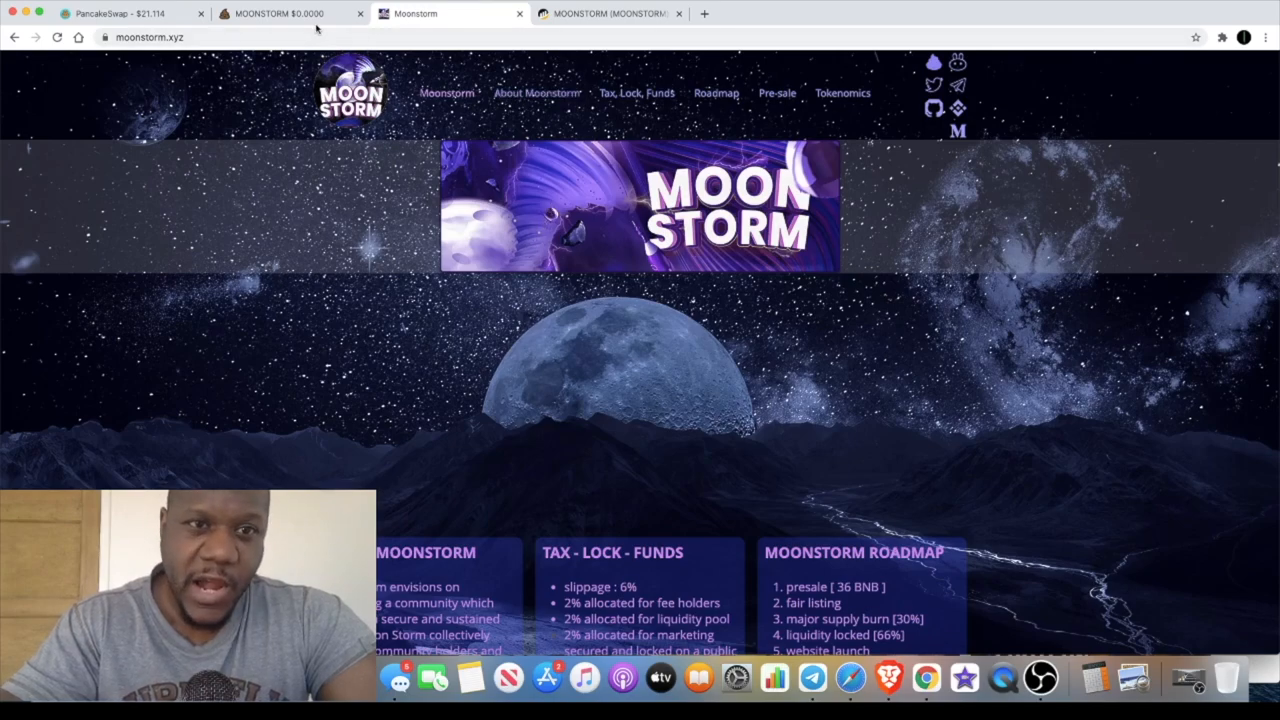
pyautogui.click(280, 12)
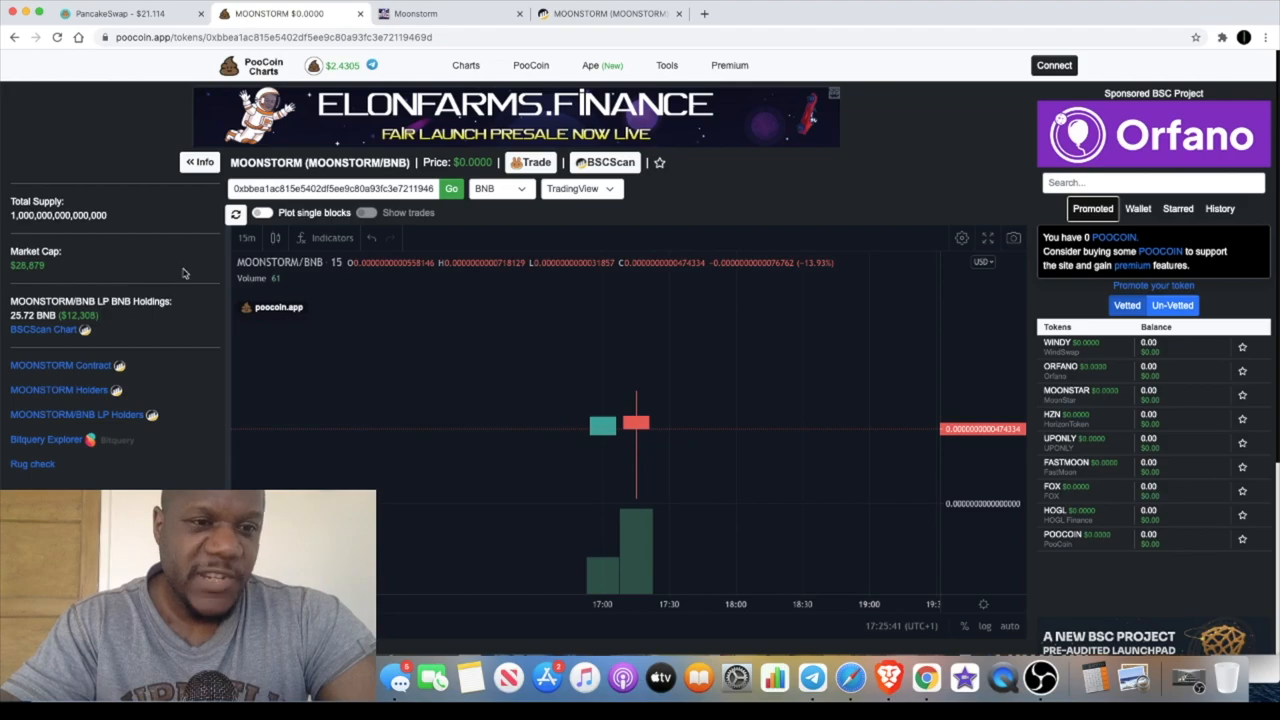
pyautogui.moveTo(452, 392)
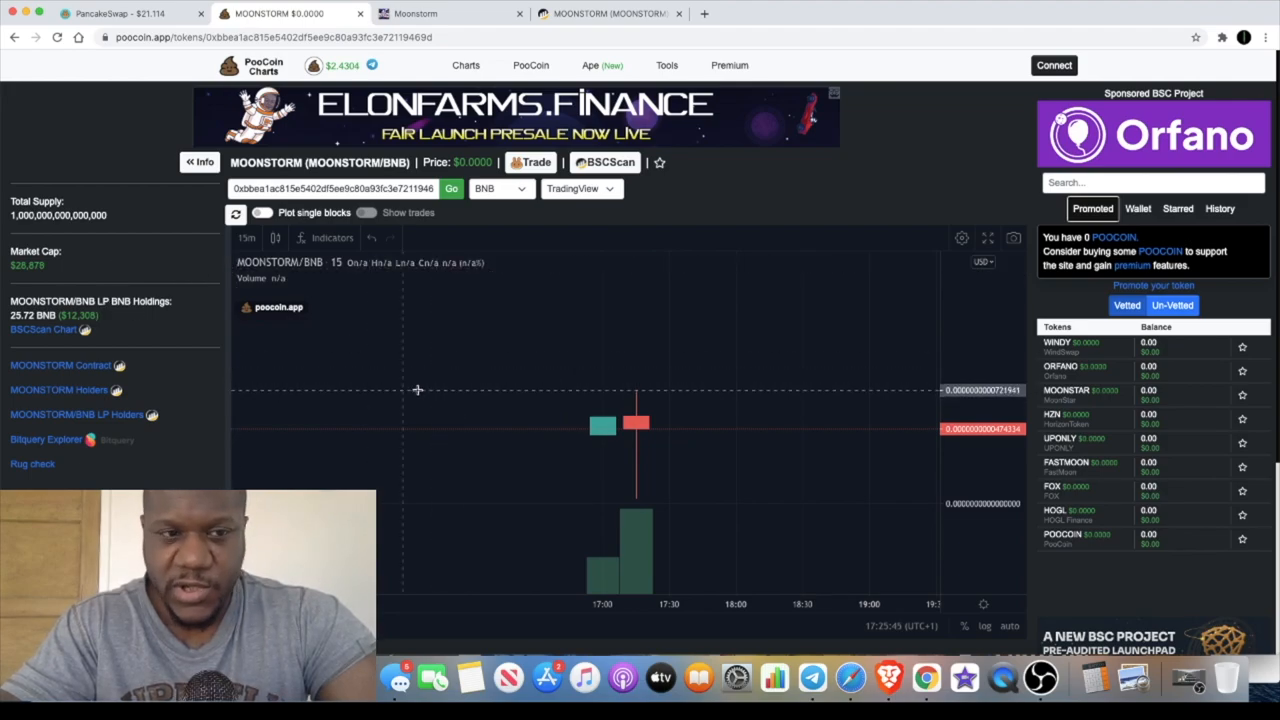
pyautogui.moveTo(548, 300)
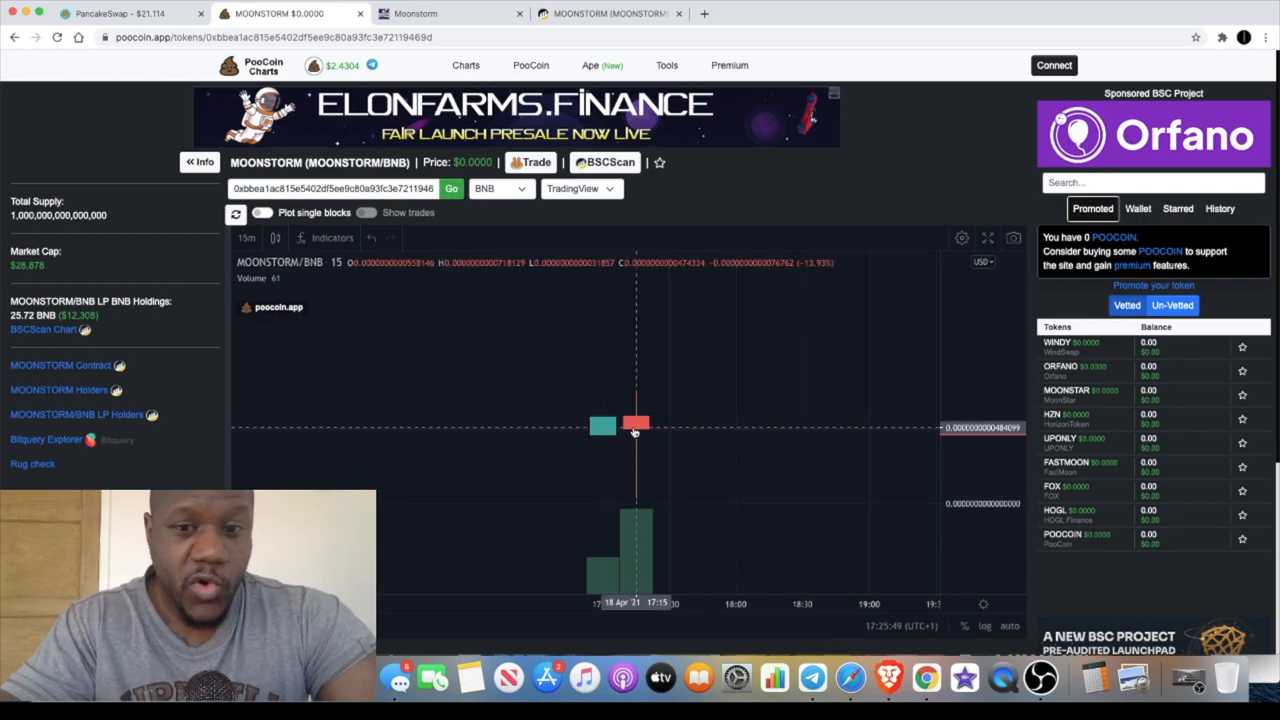
pyautogui.moveTo(812, 678)
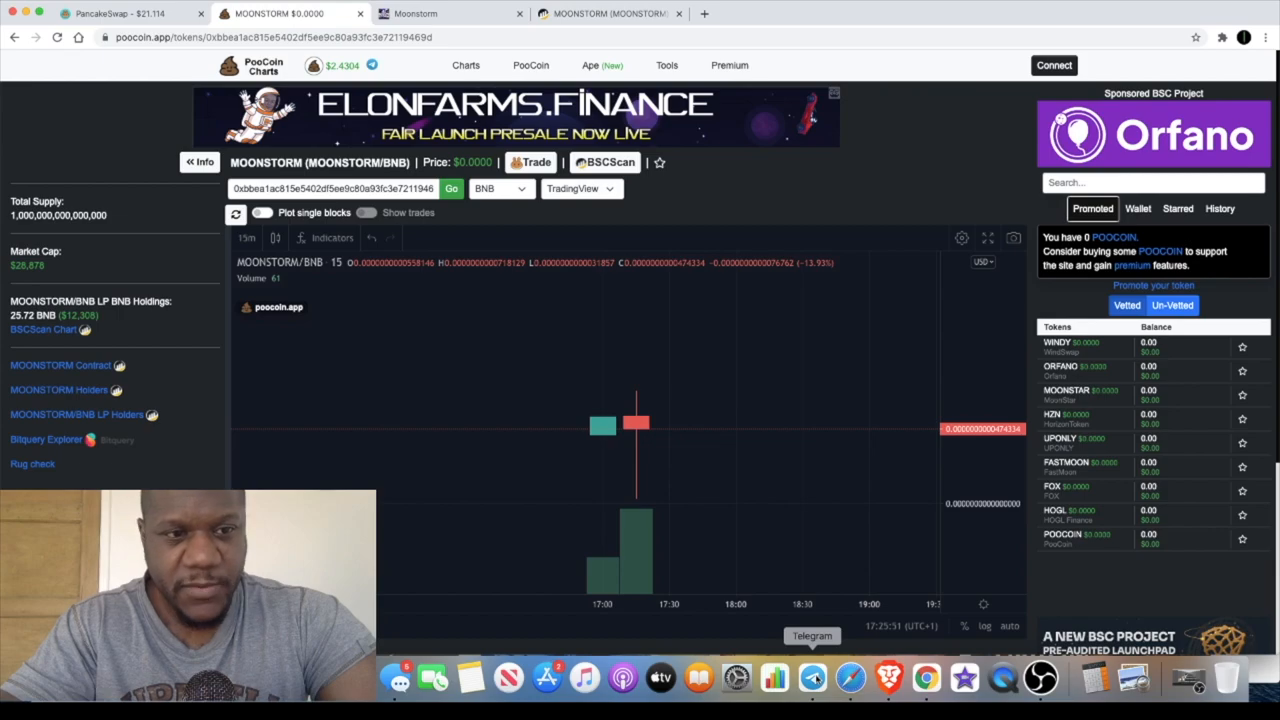
pyautogui.moveTo(812, 648)
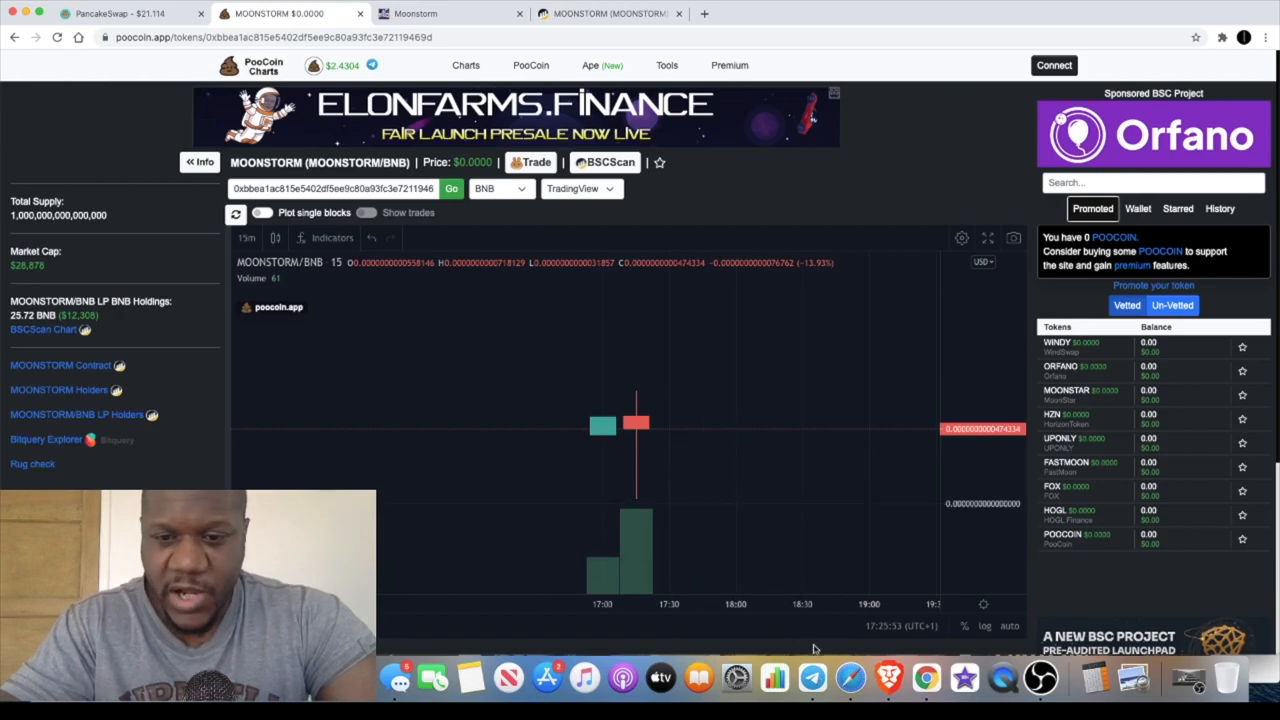
pyautogui.moveTo(812, 678)
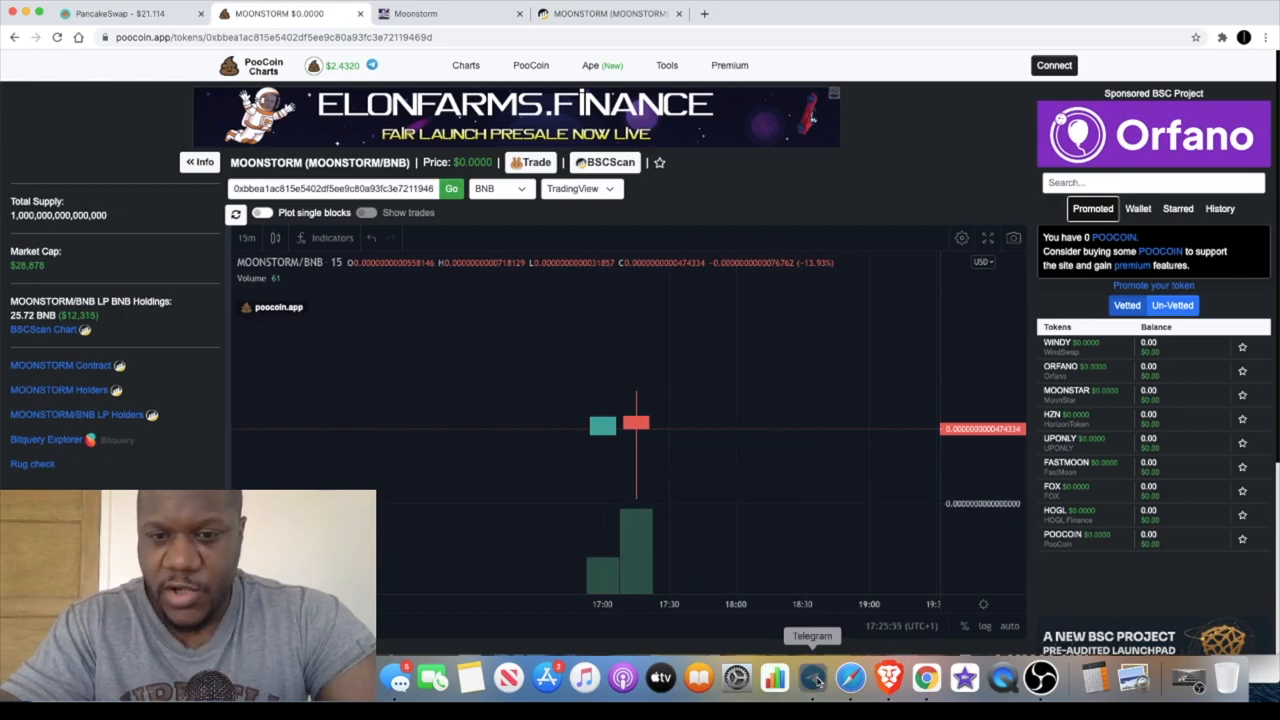
# - Read back through MoonStorm Official [EN] messages to the pinned ownership-renounced post
pyautogui.click(812, 678)
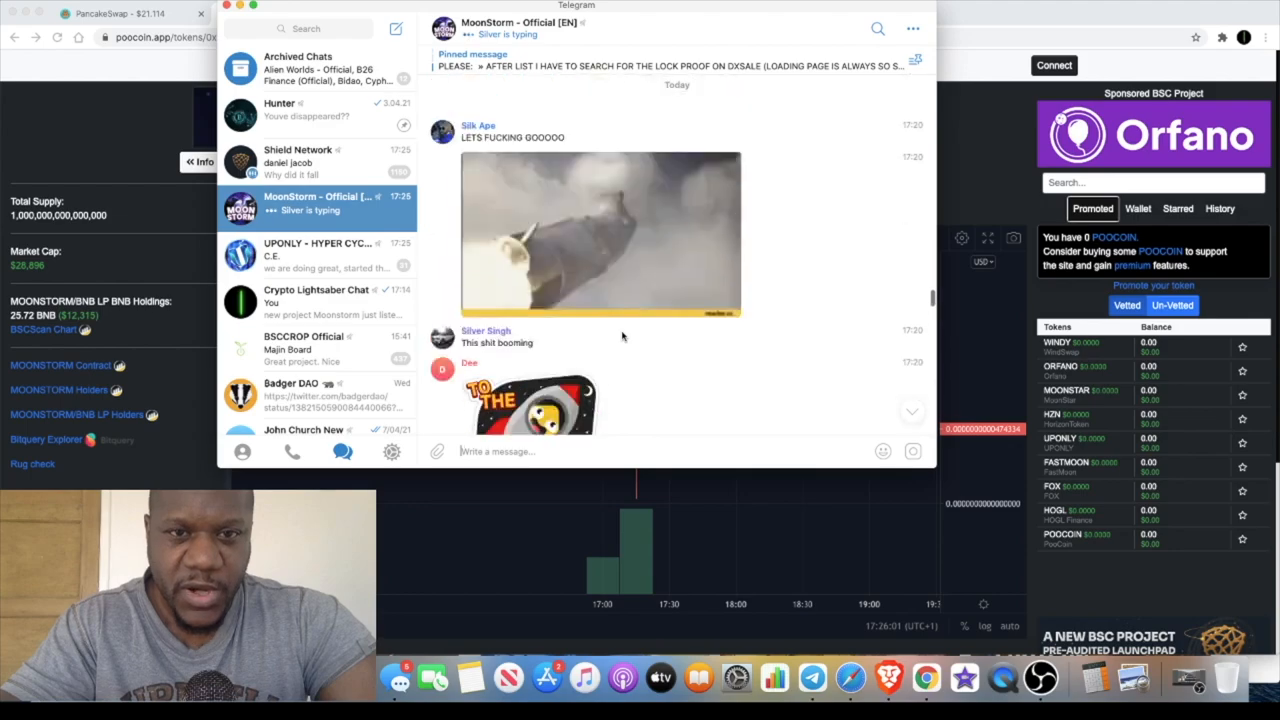
pyautogui.scroll(-3)
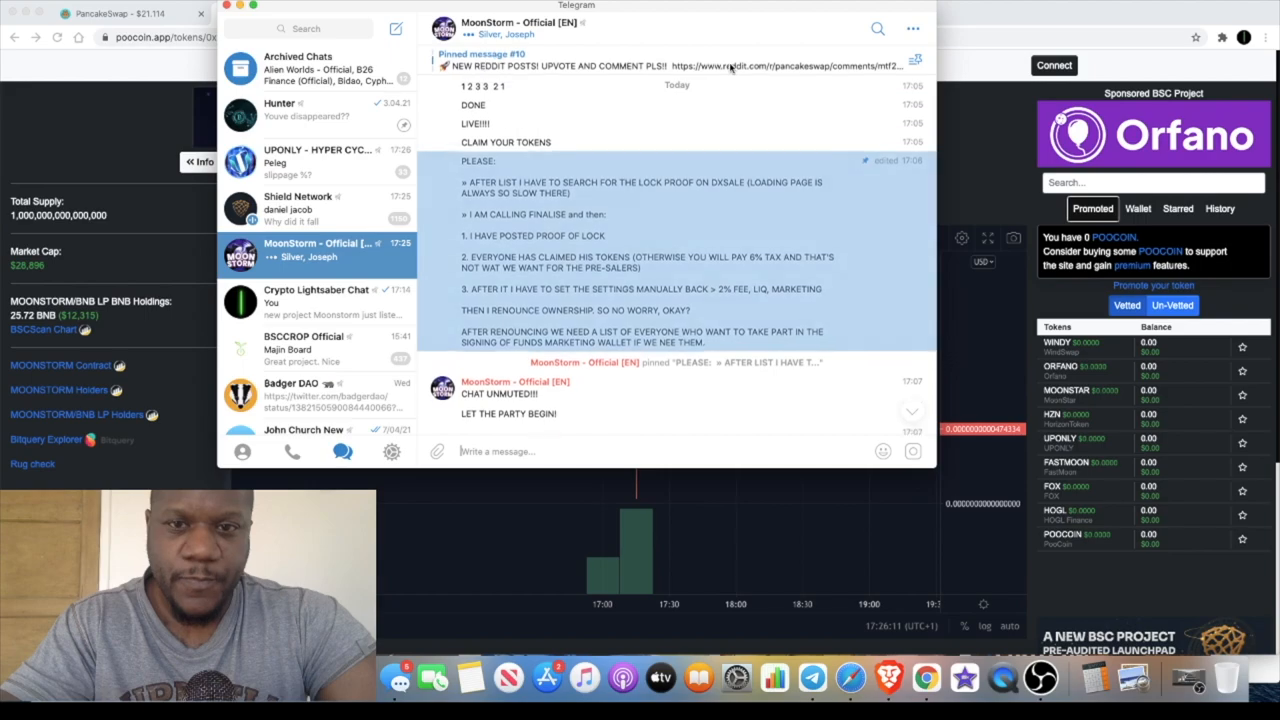
pyautogui.scroll(-3)
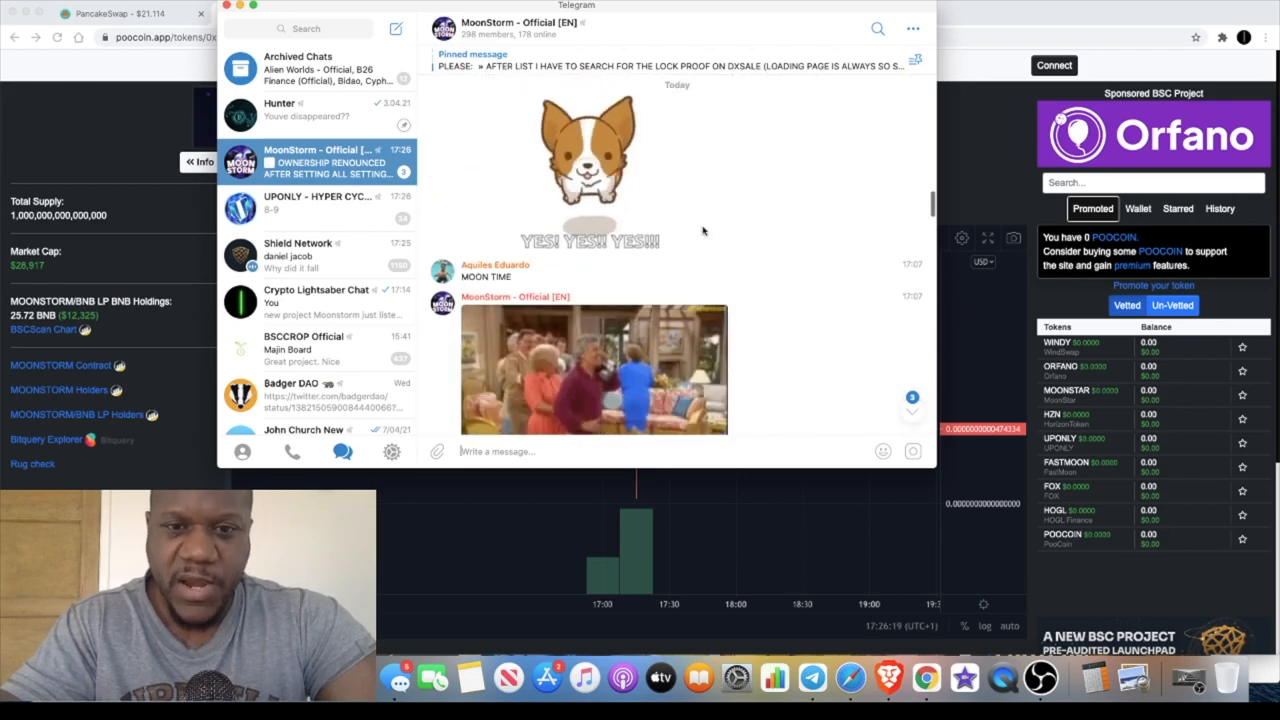
pyautogui.scroll(-3)
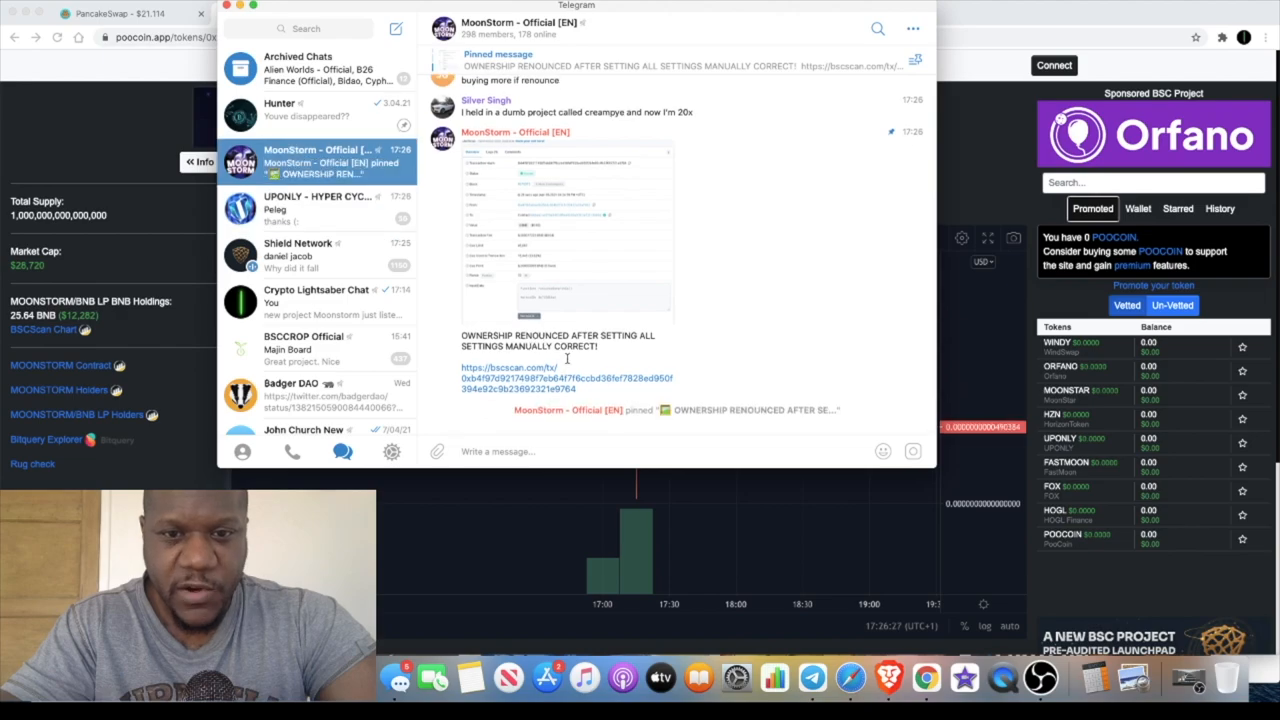
pyautogui.click(512, 372)
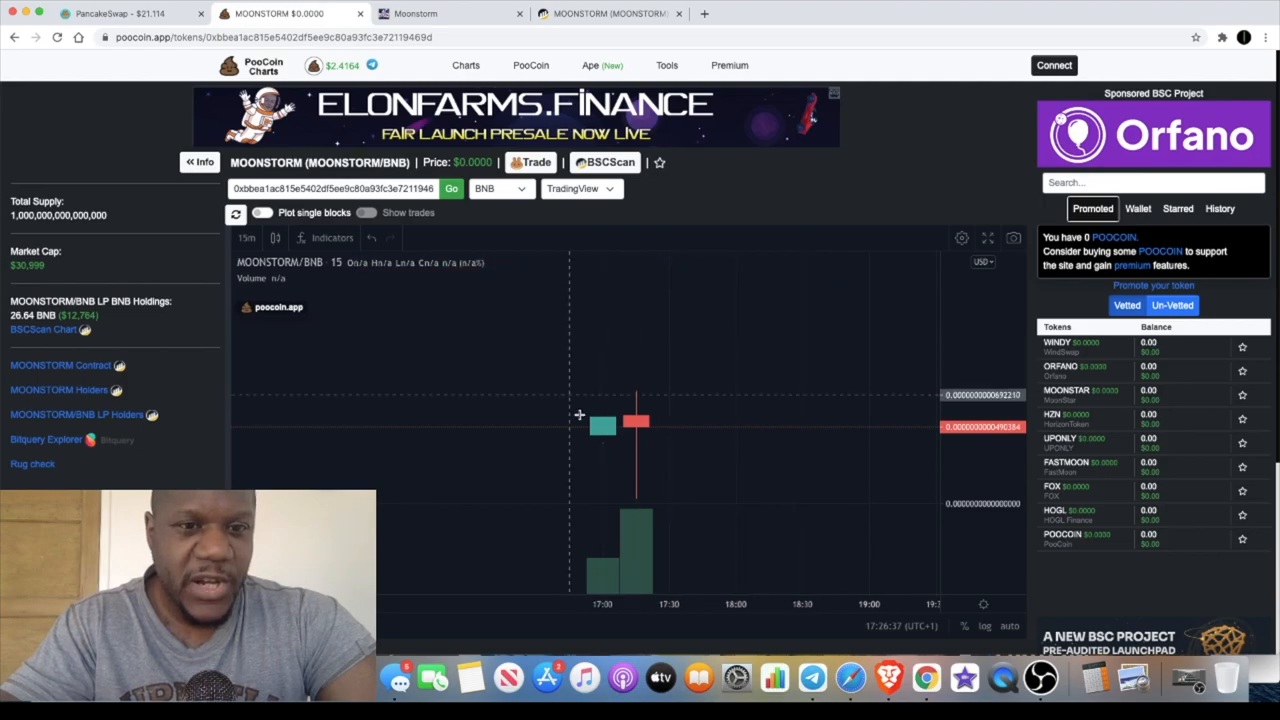
pyautogui.moveTo(414, 366)
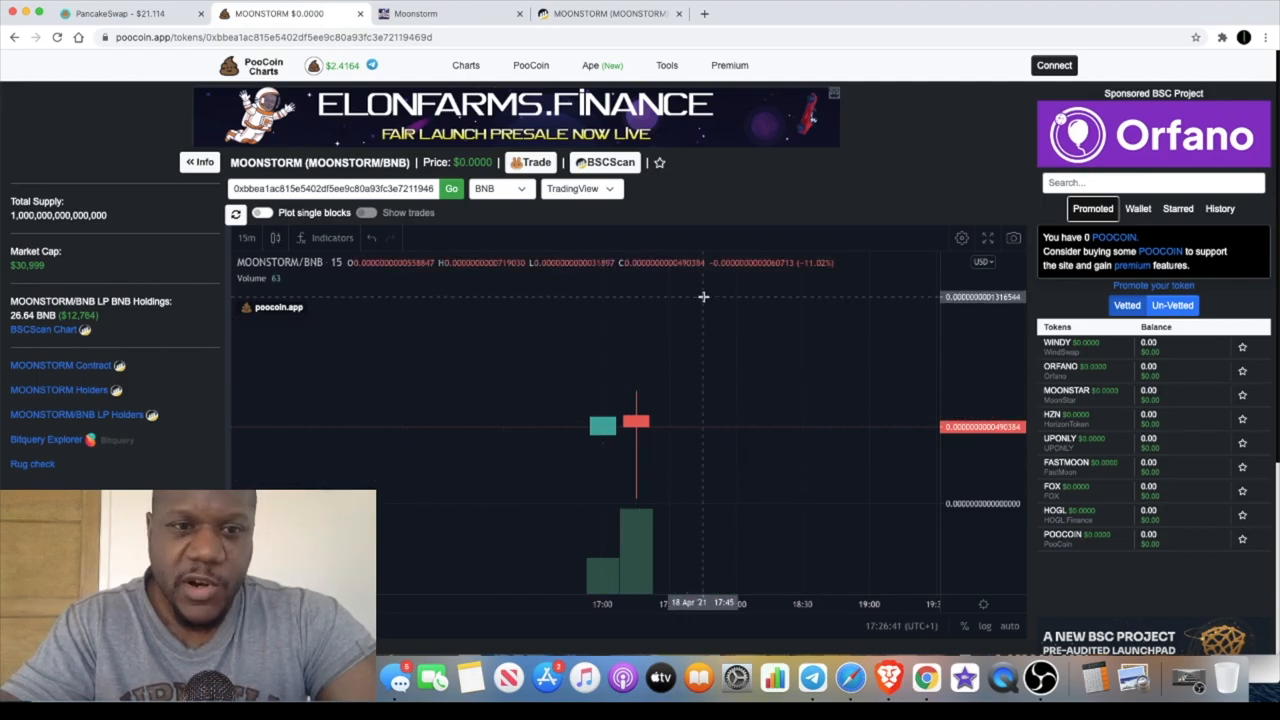
pyautogui.moveTo(664, 324)
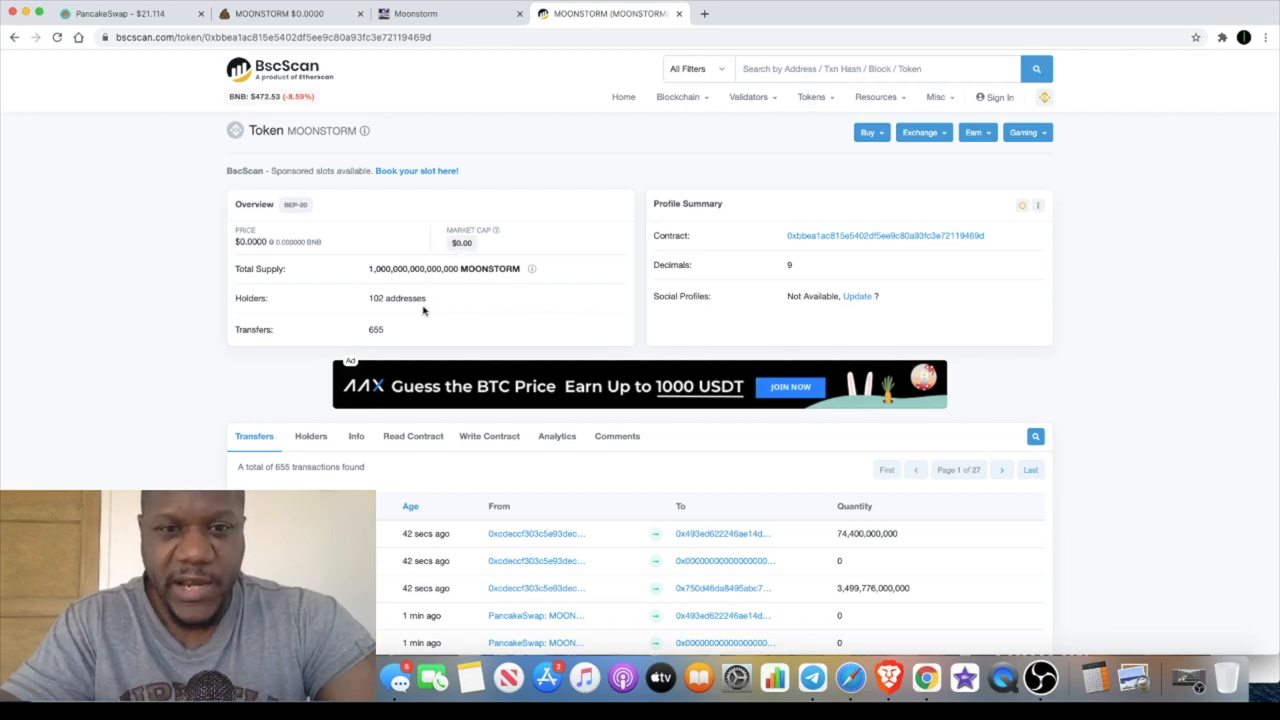
pyautogui.moveTo(428, 324)
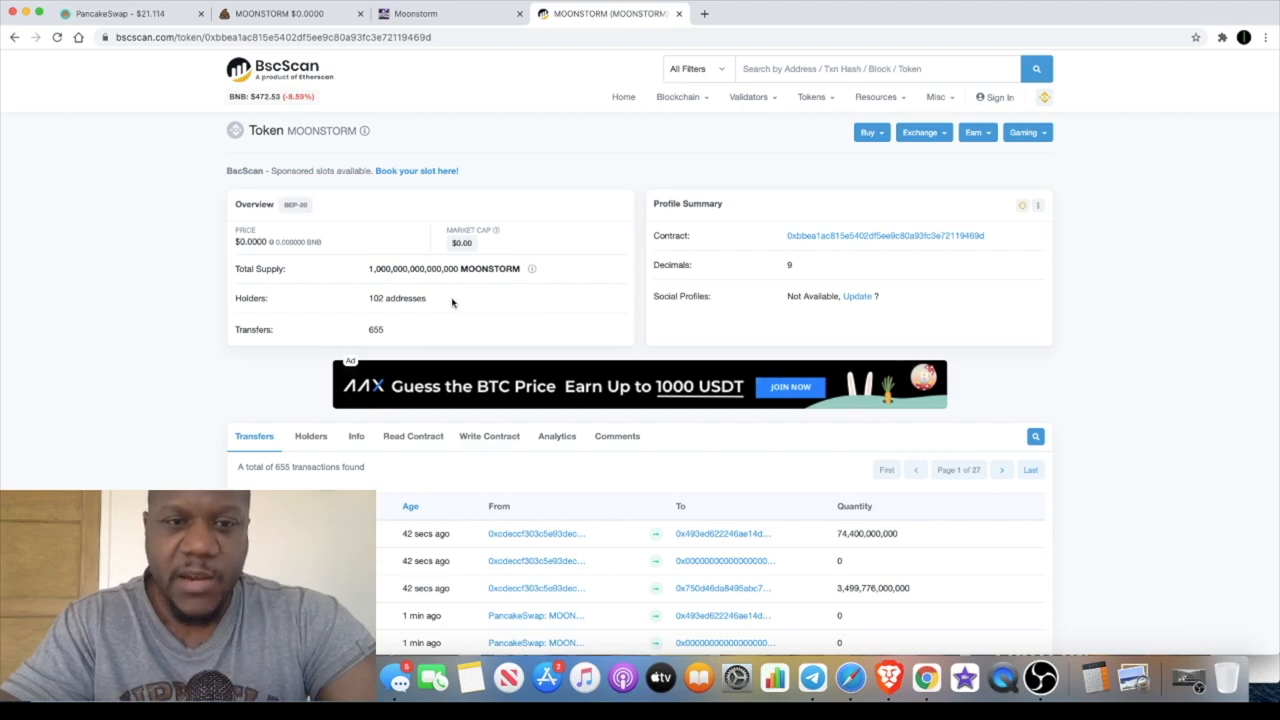
pyautogui.moveTo(412, 268)
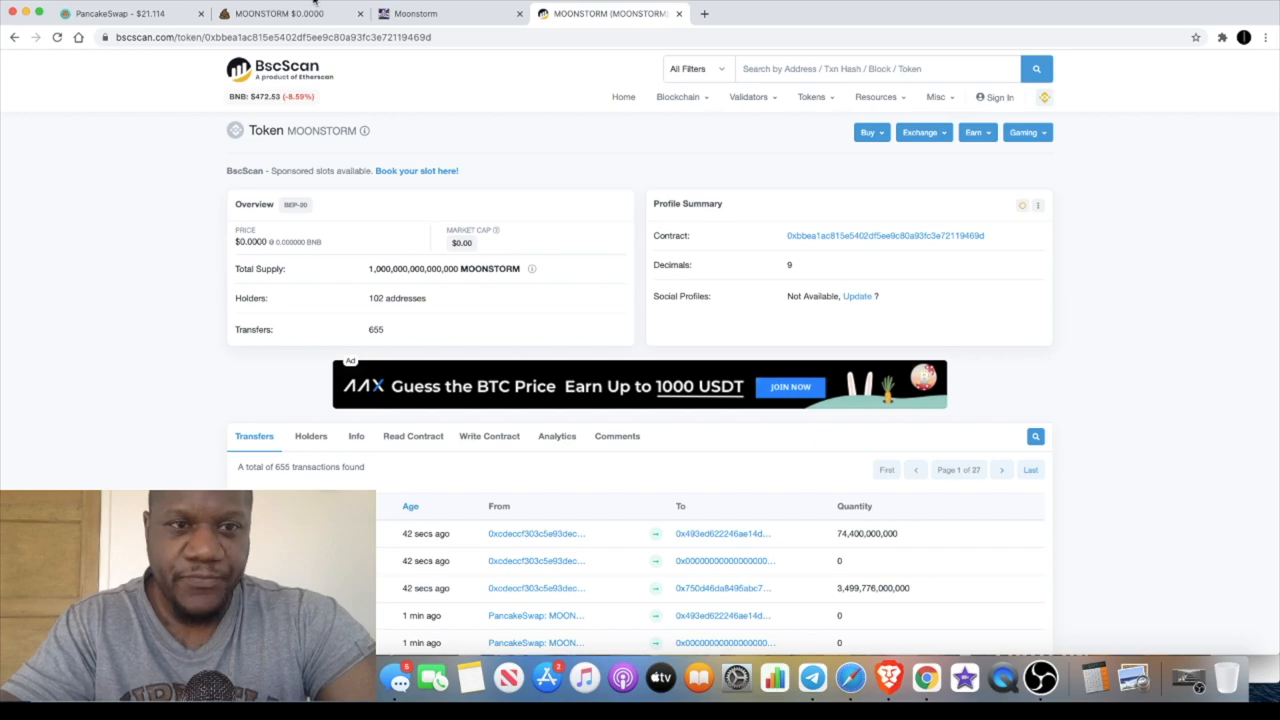
pyautogui.moveTo(290, 12)
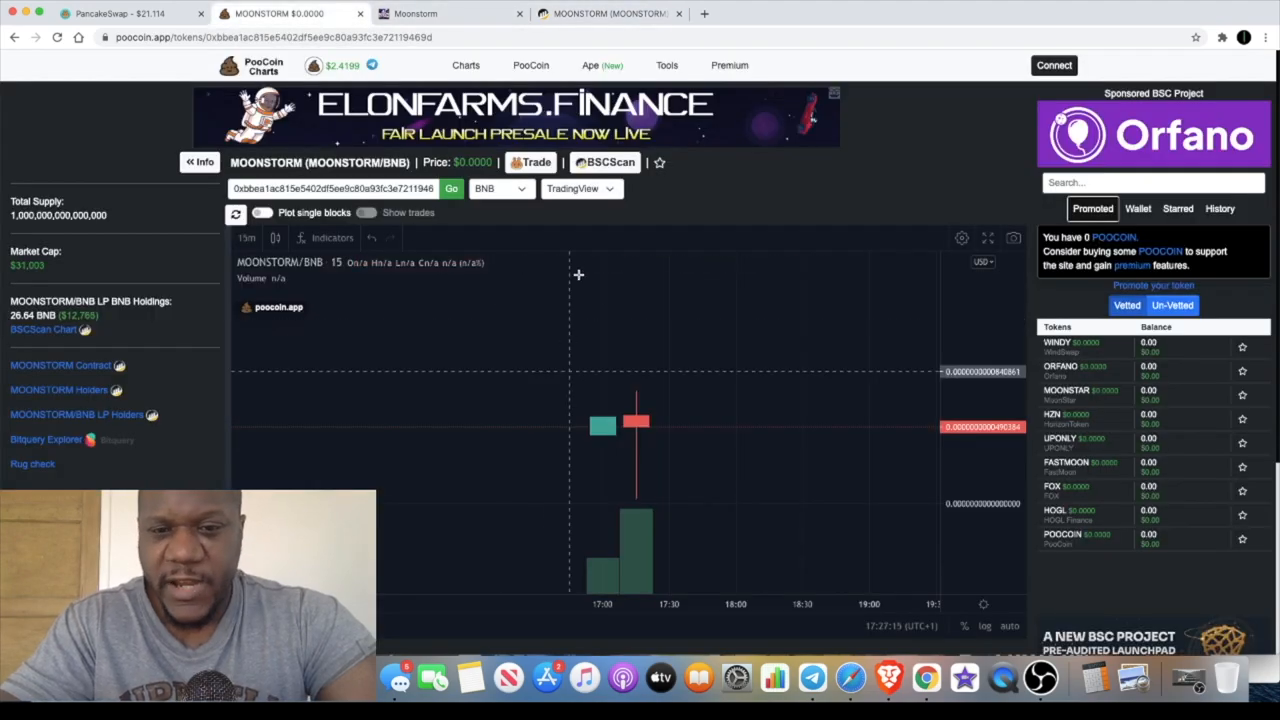
pyautogui.moveTo(634, 420)
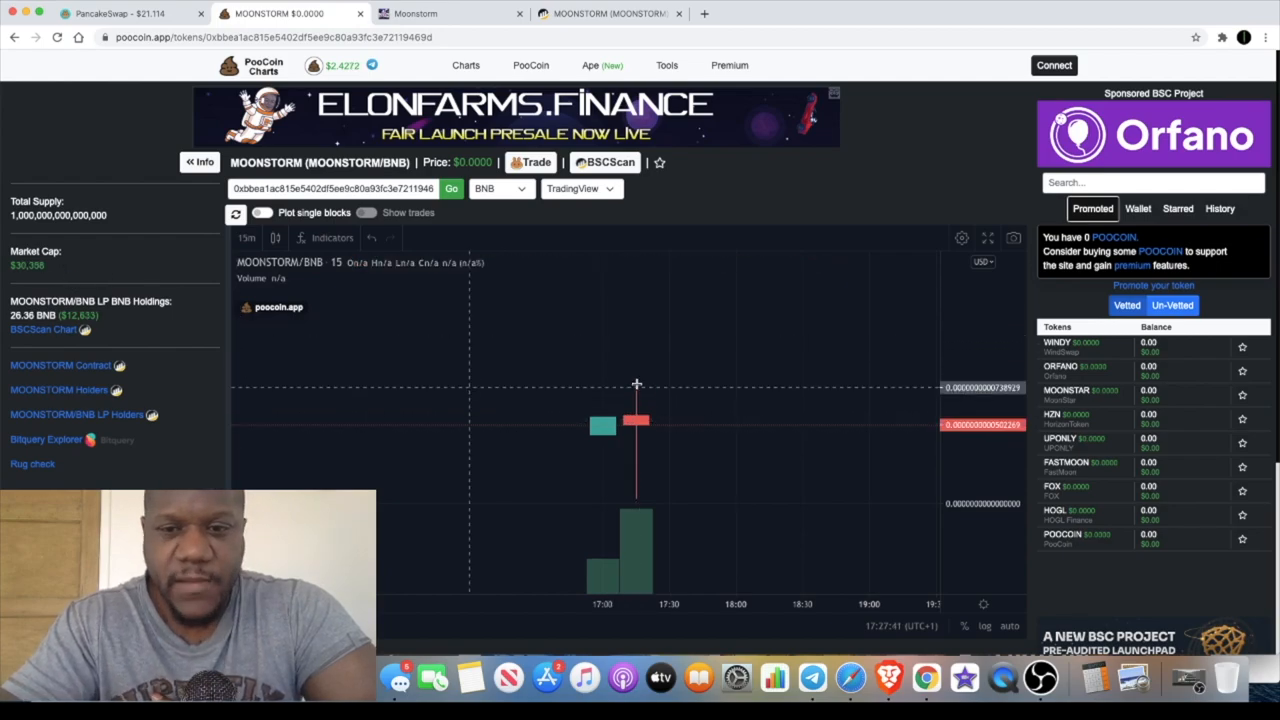
pyautogui.moveTo(736, 336)
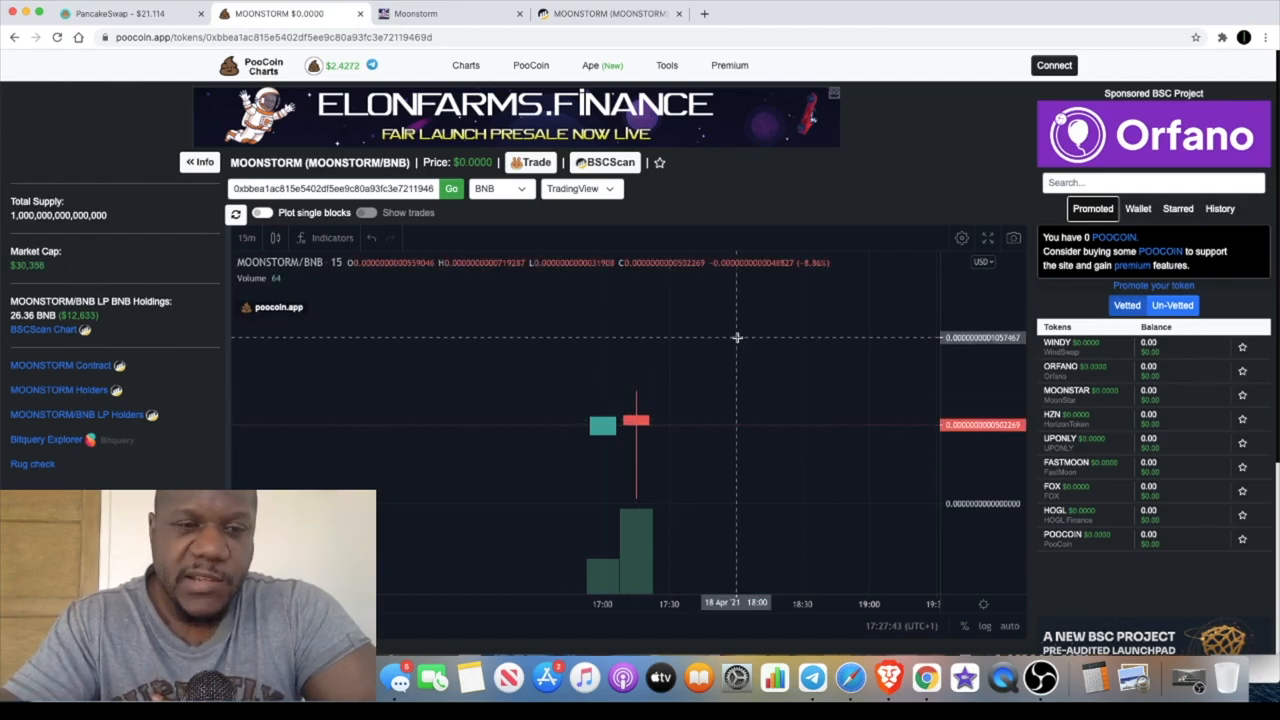